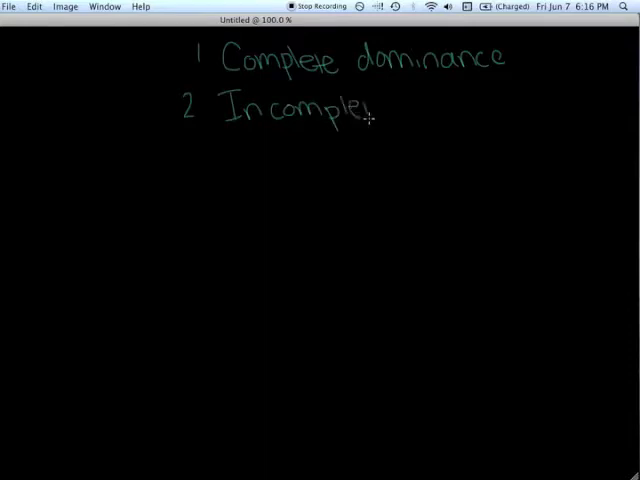
Finish the dominance-types list with 'don' before the canvas is cleared for a new page
{"action": "type", "text": "don"}
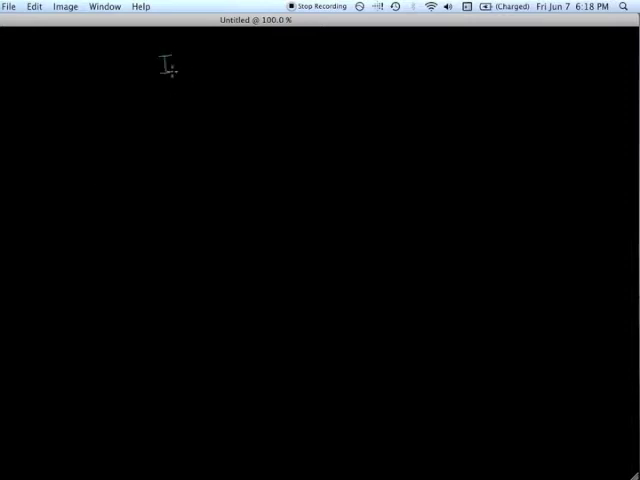
Handwrite the teal 'Incomplete dominance' heading and colour in the pink flower beneath it
{"action": "type", "text": "Incompl"}
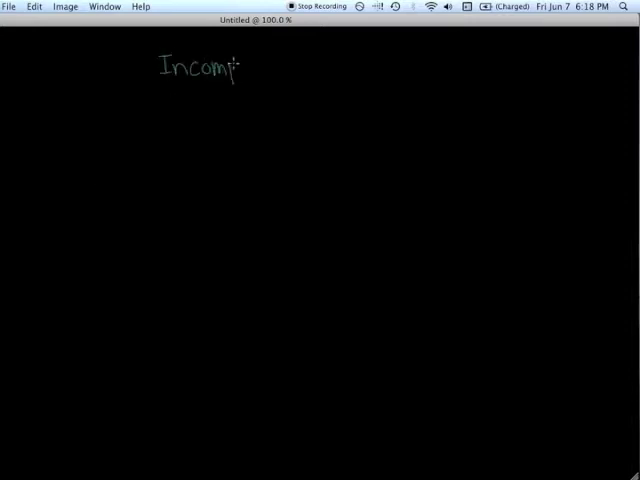
{"action": "left_click_drag", "start_coordinate": [240, 68], "coordinate": [320, 68]}
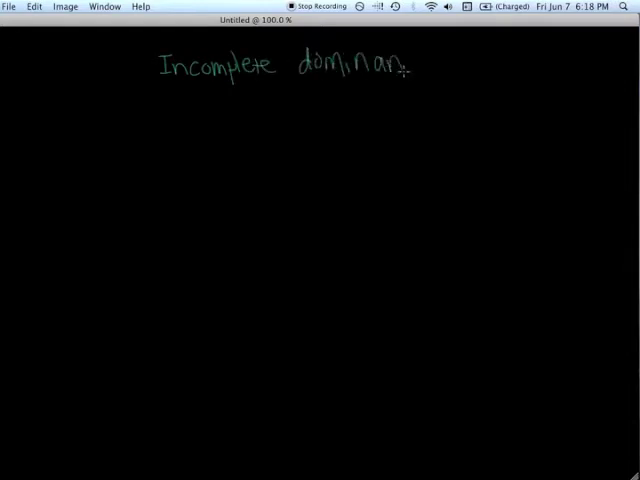
{"action": "type", "text": "ce"}
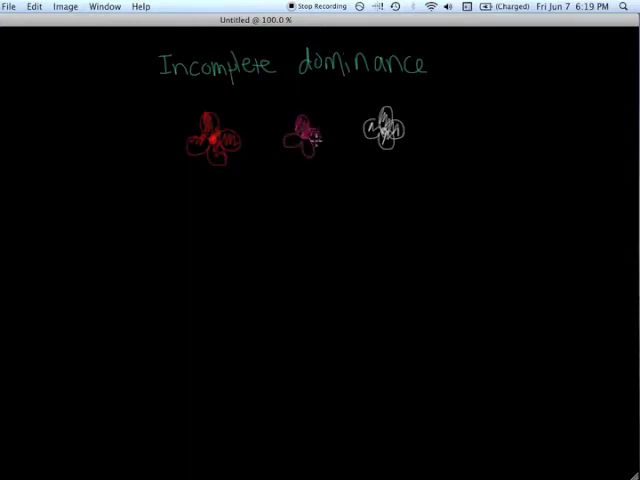
{"action": "left_click_drag", "start_coordinate": [304, 136], "coordinate": [300, 144]}
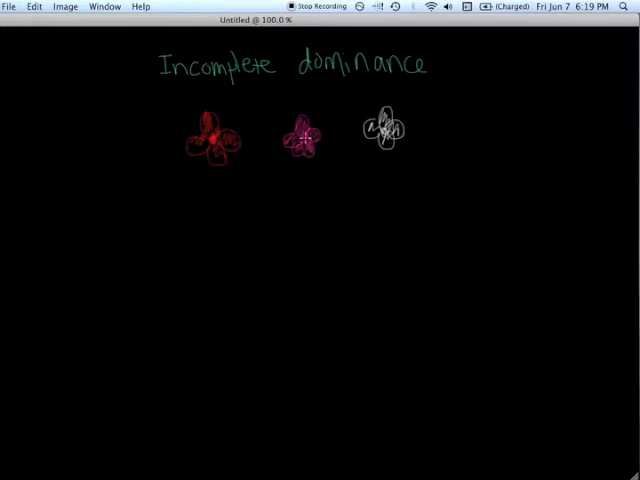
{"action": "mouse_move", "coordinate": [112, 162]}
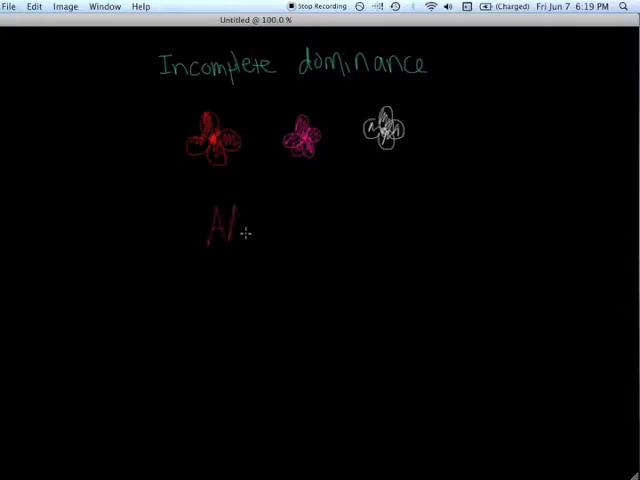
Label the flowers AA, Aa, aa and write the 'red + white = pink' note below
{"action": "type", "text": "A"}
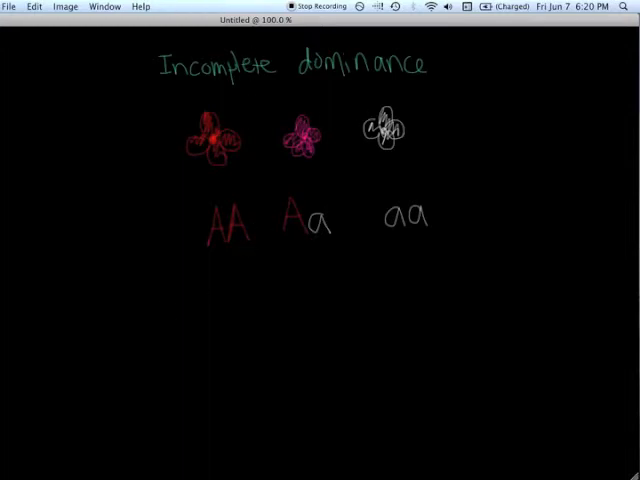
{"action": "left_click", "coordinate": [196, 292]}
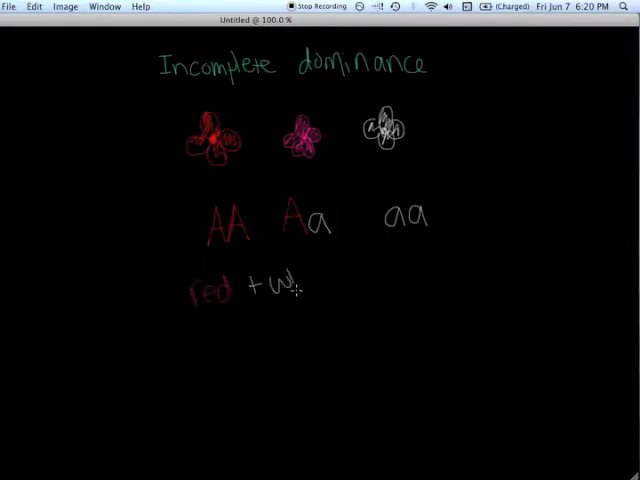
{"action": "type", "text": "white"}
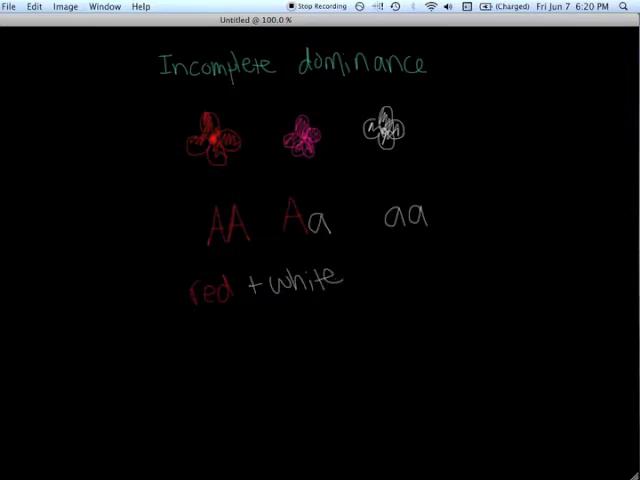
{"action": "mouse_move", "coordinate": [356, 280]}
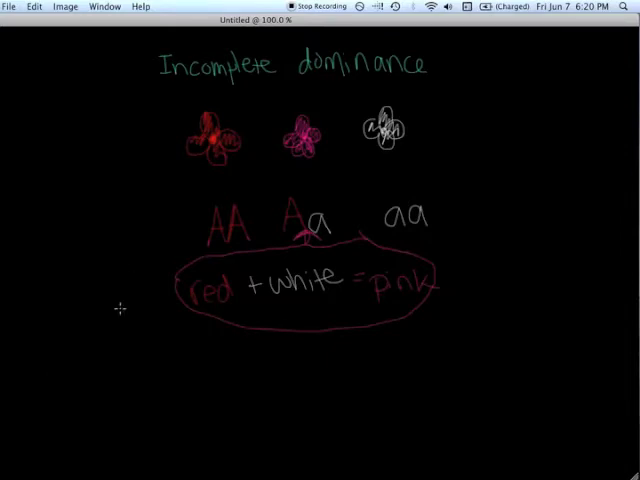
{"action": "mouse_move", "coordinate": [192, 352]}
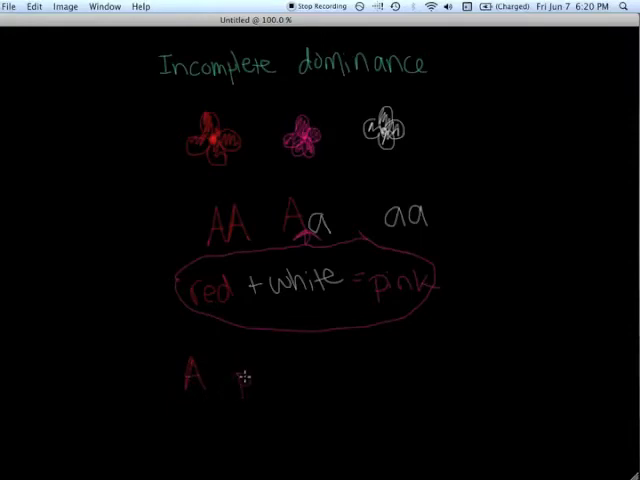
Write that A means pigment and 2 A's give deeper colour, then start the Co-dominance heading on a fresh page
{"action": "type", "text": "pigment"}
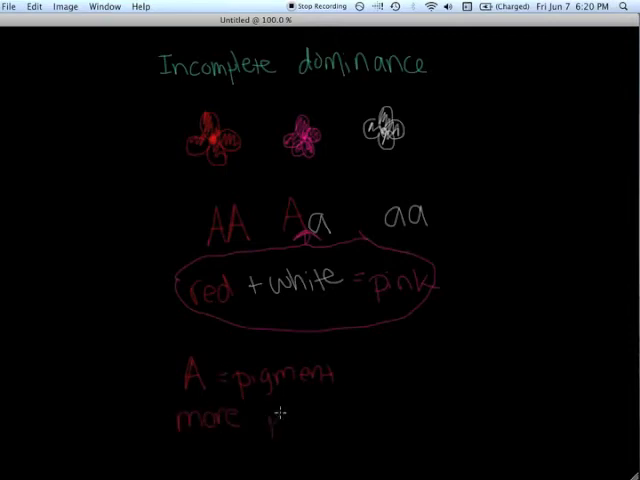
{"action": "type", "text": "pigment, deeper color"}
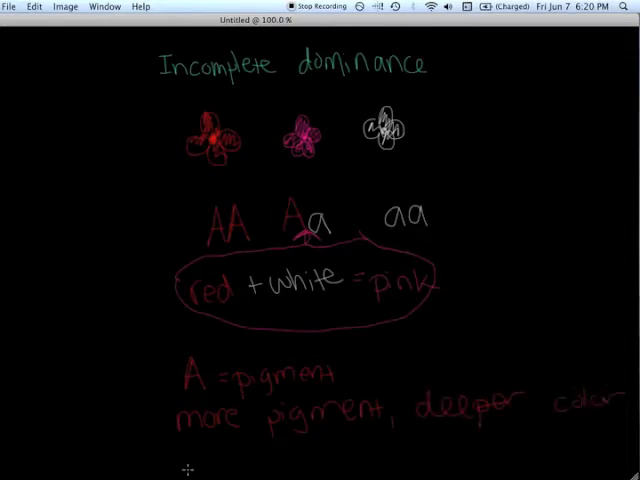
{"action": "type", "text": "2 A's > 1 A"}
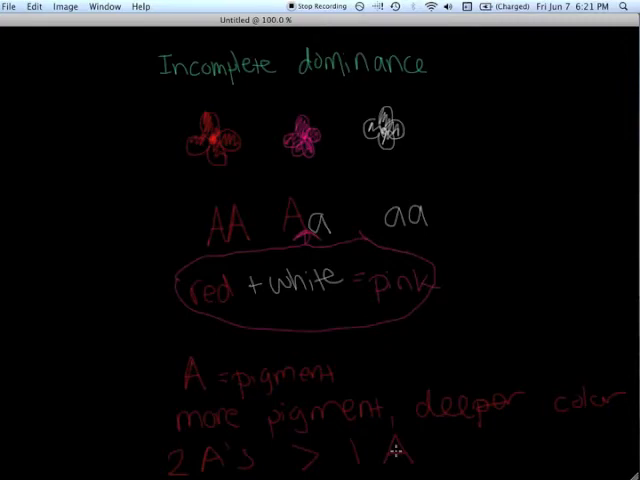
{"action": "mouse_move", "coordinate": [284, 184]}
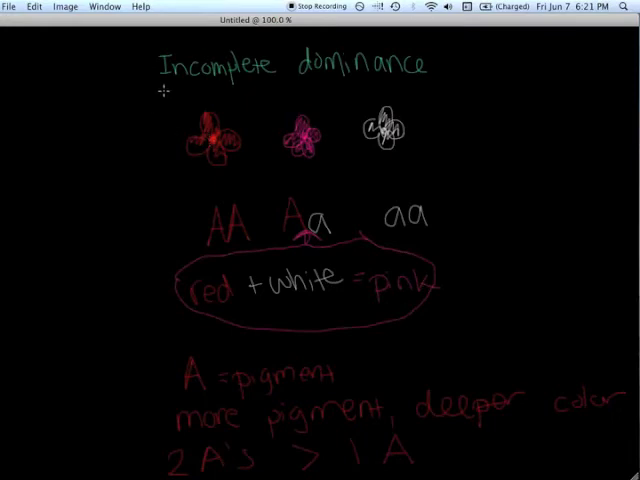
{"action": "left_click_drag", "start_coordinate": [160, 88], "coordinate": [410, 88]}
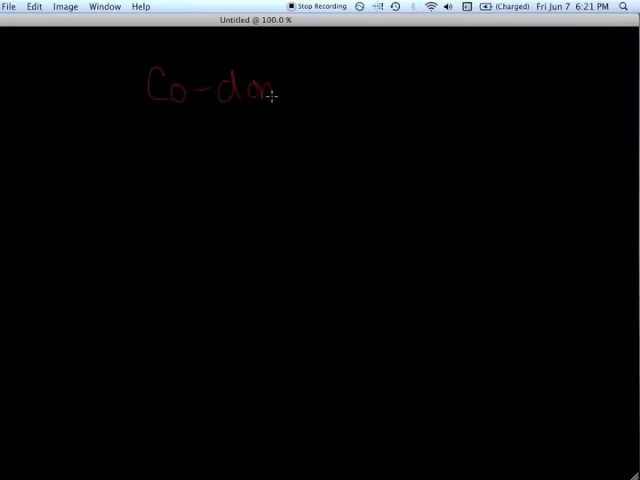
Complete the Co-dominance heading and draw a shaded red blood cell with antigen spikes
{"action": "left_click_drag", "start_coordinate": [270, 90], "coordinate": [378, 96]}
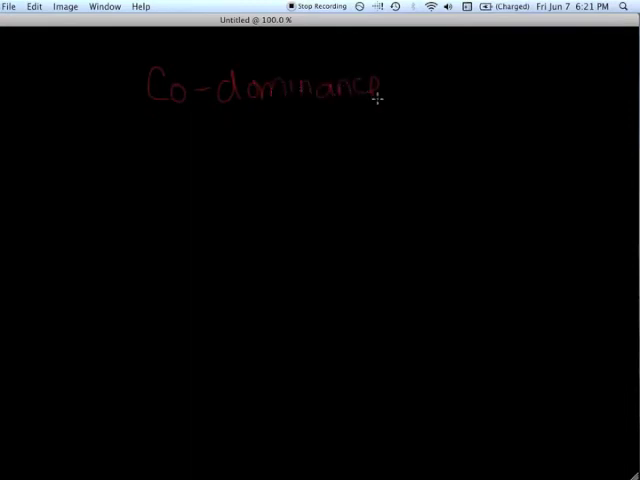
{"action": "mouse_move", "coordinate": [160, 156]}
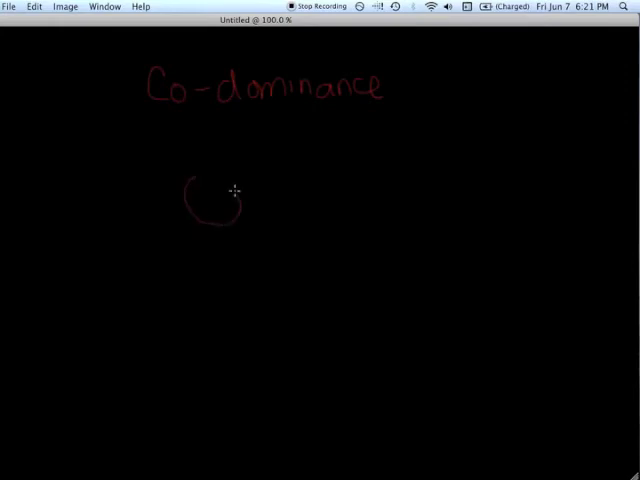
{"action": "left_click_drag", "start_coordinate": [200, 184], "coordinate": [224, 210]}
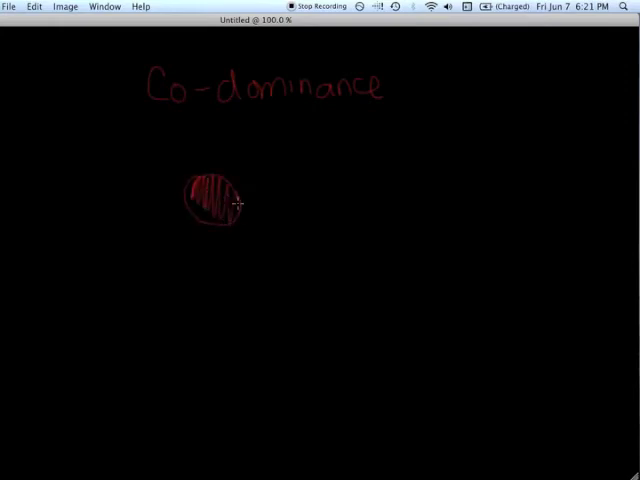
{"action": "left_click_drag", "start_coordinate": [200, 196], "coordinate": [224, 204]}
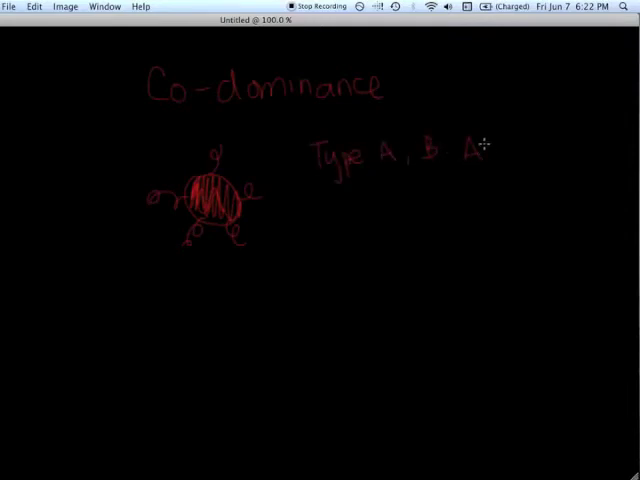
List blood types A, B, AB, O and arrow O to a second plain red blood cell
{"action": "type", "text": "b, O"}
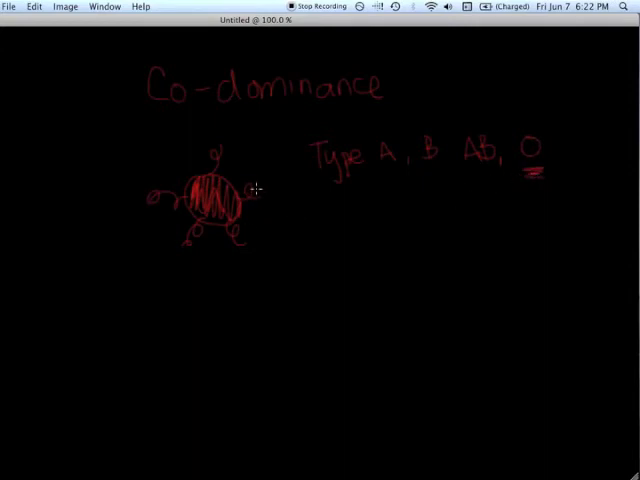
{"action": "left_click_drag", "start_coordinate": [320, 216], "coordinate": [350, 256]}
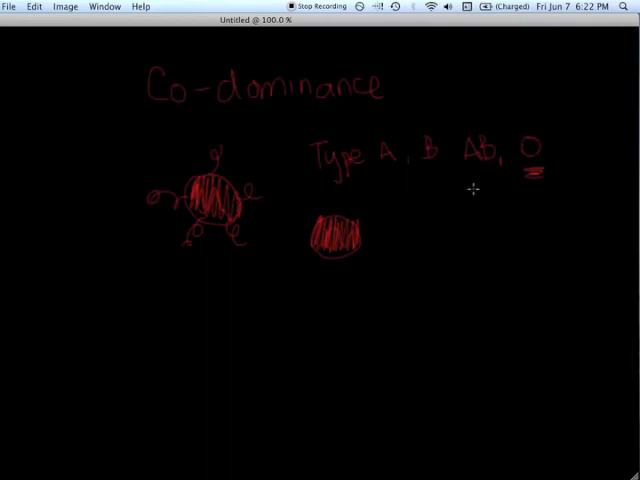
{"action": "left_click_drag", "start_coordinate": [484, 190], "coordinate": [376, 218]}
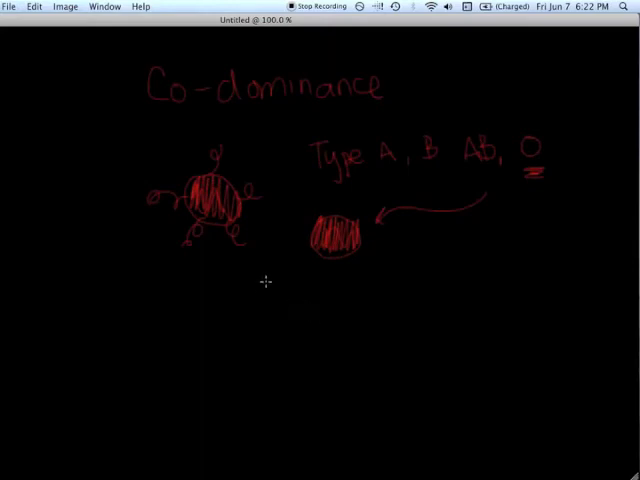
{"action": "mouse_move", "coordinate": [284, 292]}
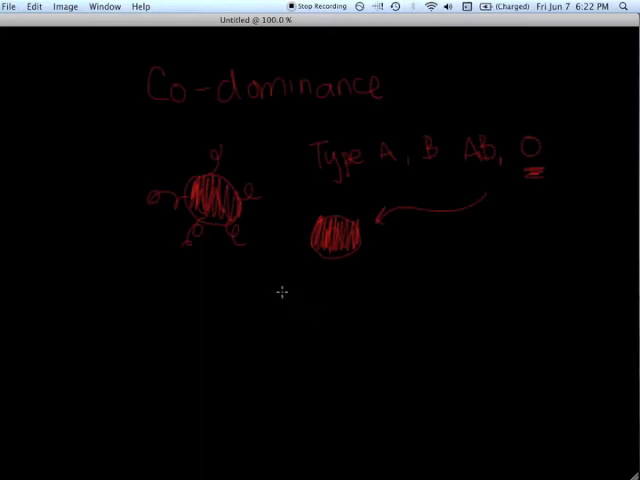
{"action": "mouse_move", "coordinate": [278, 302]}
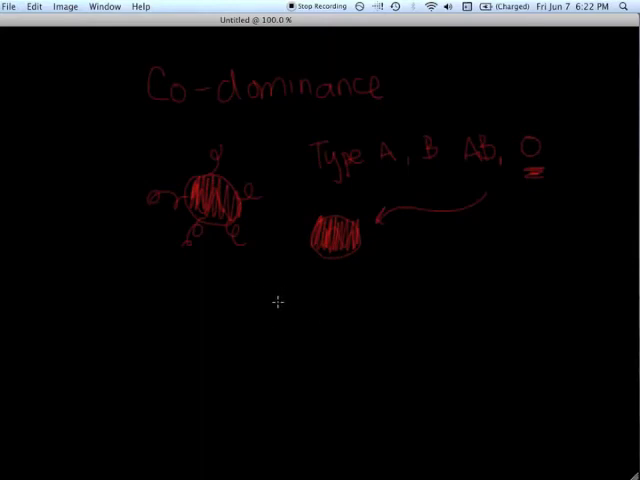
Write alleles IA, IB, IO under the cells, label them co-dominant and circle them
{"action": "left_click", "coordinate": [290, 308]}
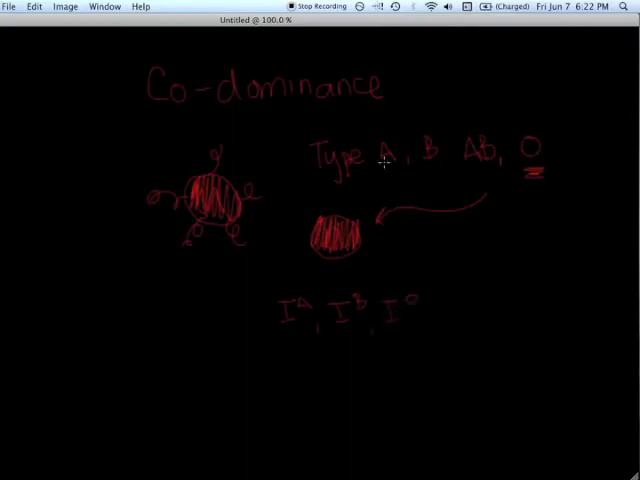
{"action": "mouse_move", "coordinate": [264, 368]}
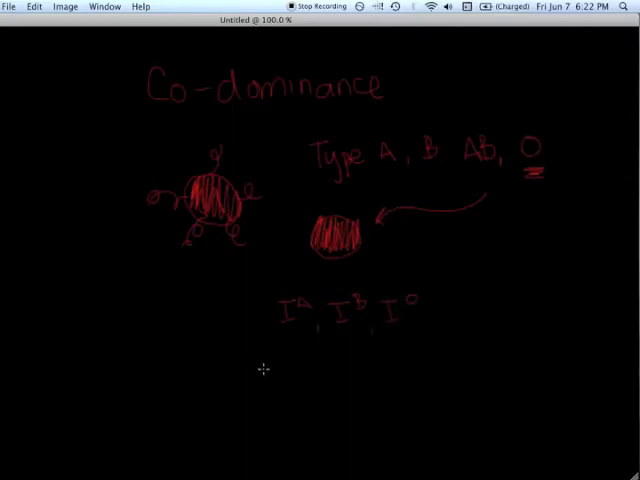
{"action": "mouse_move", "coordinate": [298, 302]}
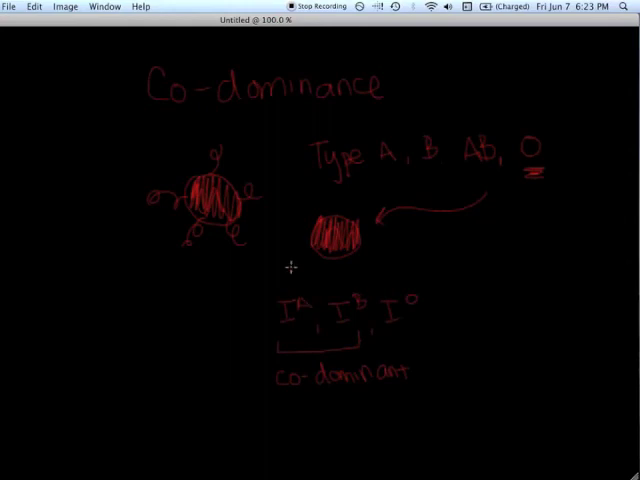
{"action": "left_click_drag", "start_coordinate": [300, 264], "coordinate": [376, 336]}
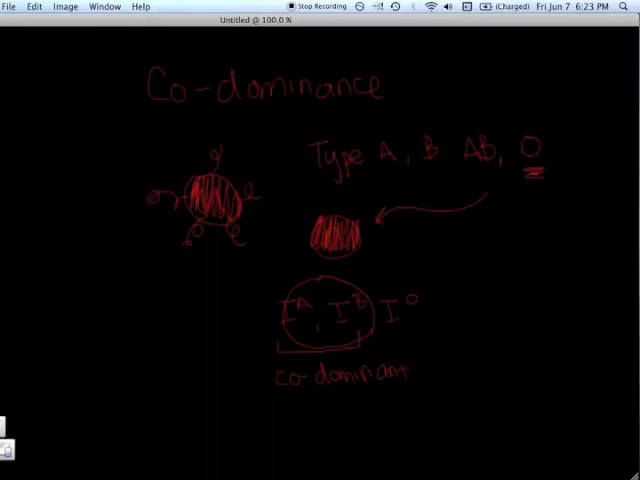
{"action": "mouse_move", "coordinate": [10, 456]}
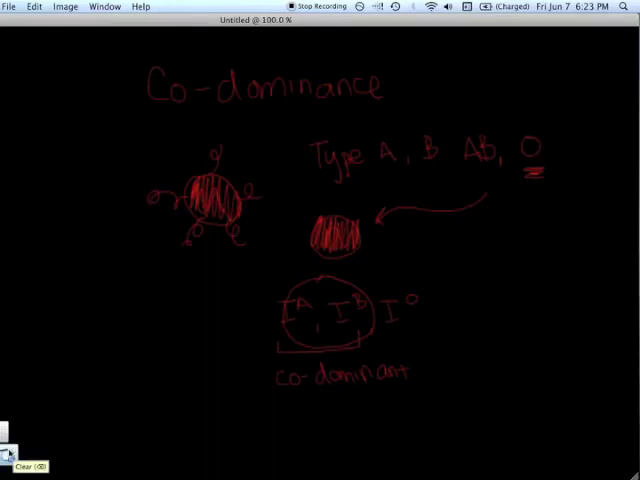
Clear the canvas and write genotype lines for blood types A, B, O and the IA IB pair
{"action": "left_click", "coordinate": [22, 464]}
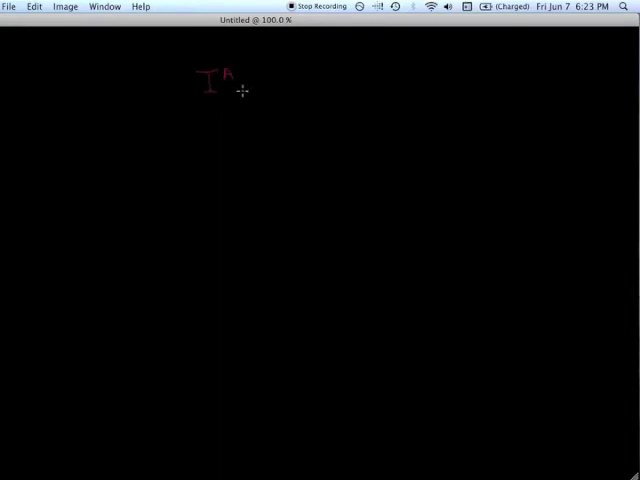
{"action": "mouse_move", "coordinate": [260, 76]}
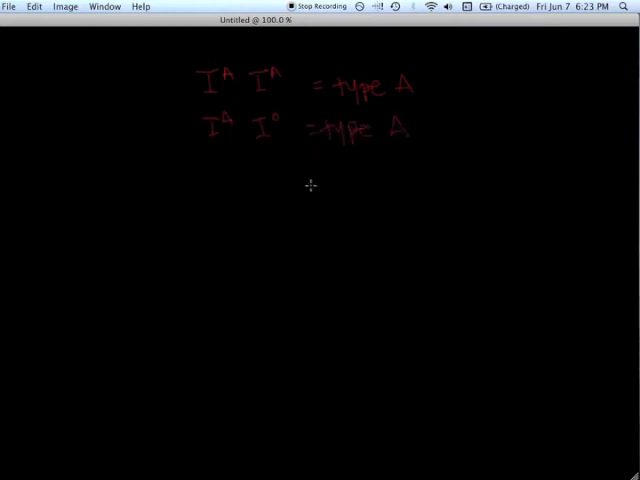
{"action": "mouse_move", "coordinate": [204, 190]}
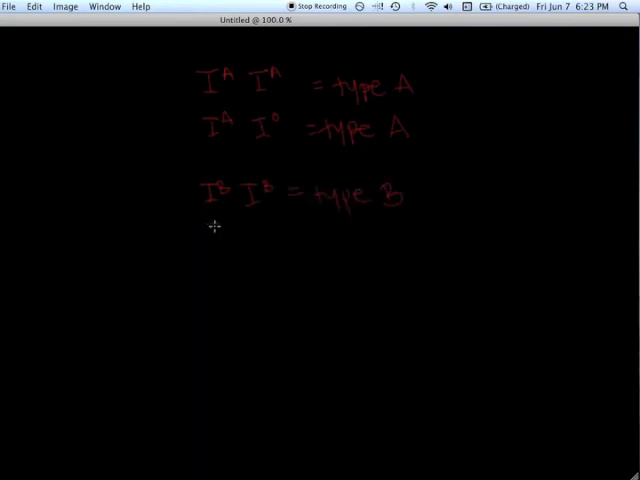
{"action": "left_click_drag", "start_coordinate": [216, 230], "coordinate": [270, 230]}
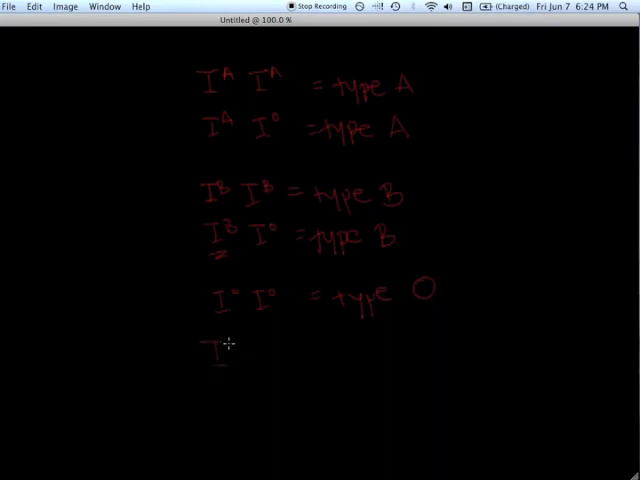
{"action": "left_click_drag", "start_coordinate": [216, 350], "coordinate": [270, 356]}
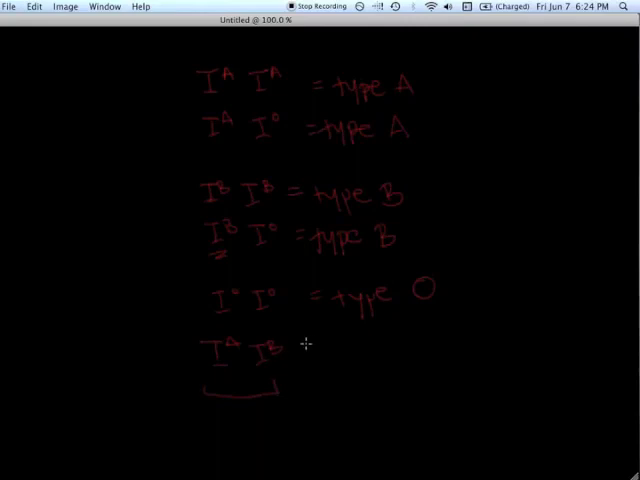
{"action": "left_click_drag", "start_coordinate": [316, 348], "coordinate": [330, 348]}
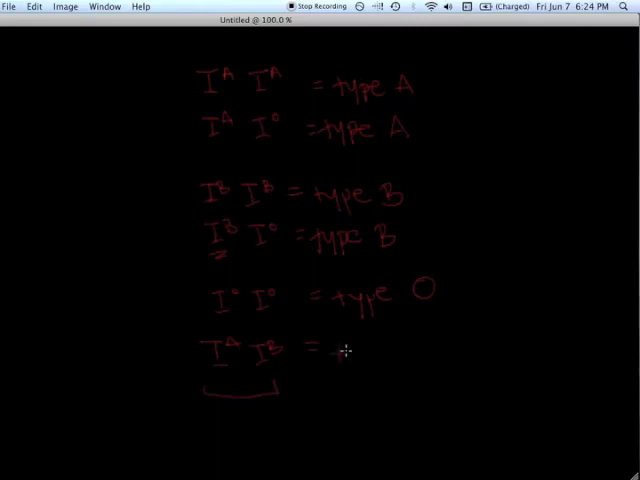